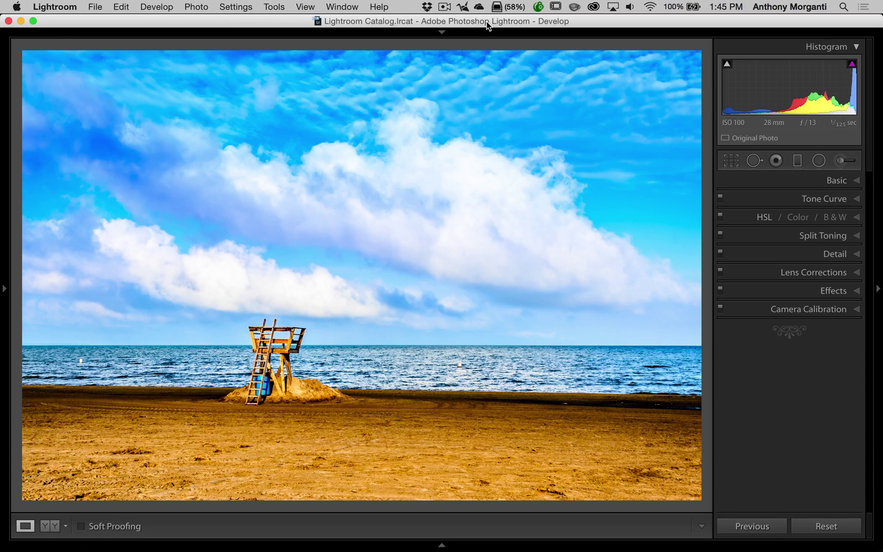
Step: Expand the Basic panel to show the photo's tone and presence sliders
{"action": "left_click", "coordinate": [837, 181]}
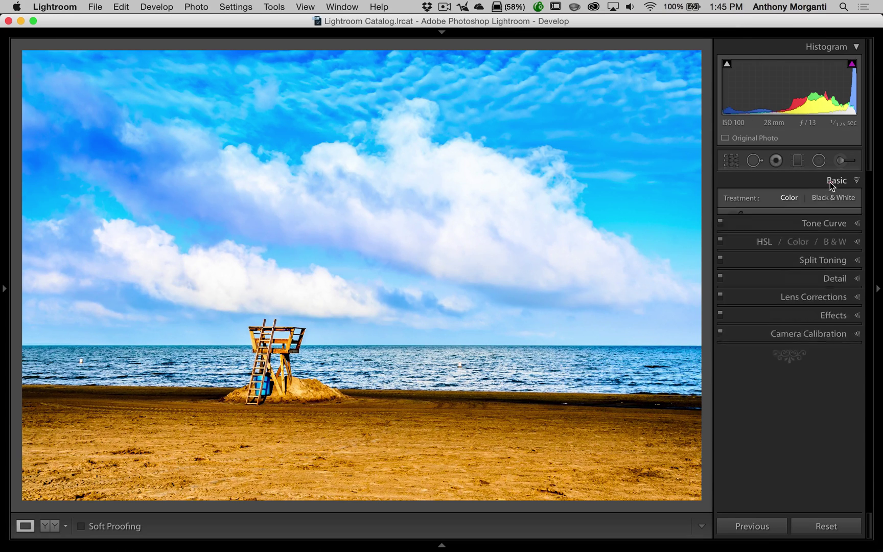
{"action": "left_click", "coordinate": [836, 180]}
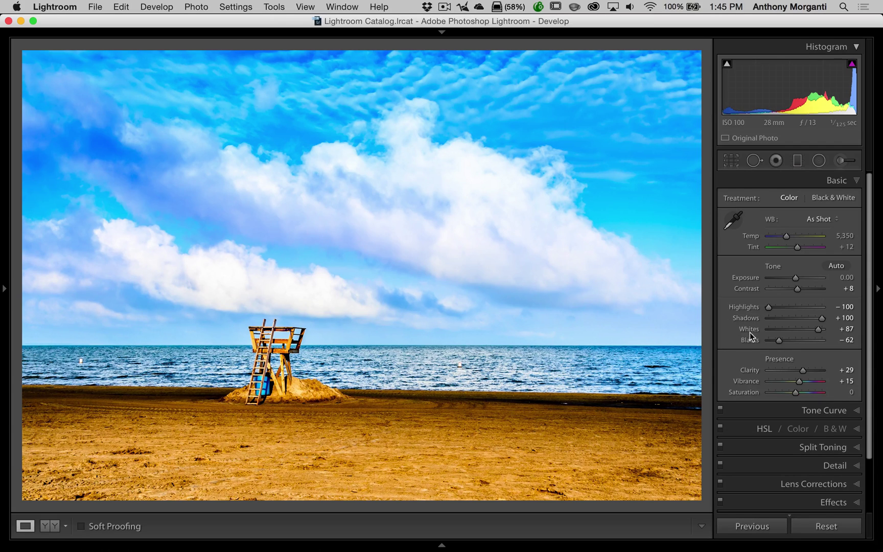
{"action": "mouse_move", "coordinate": [733, 331]}
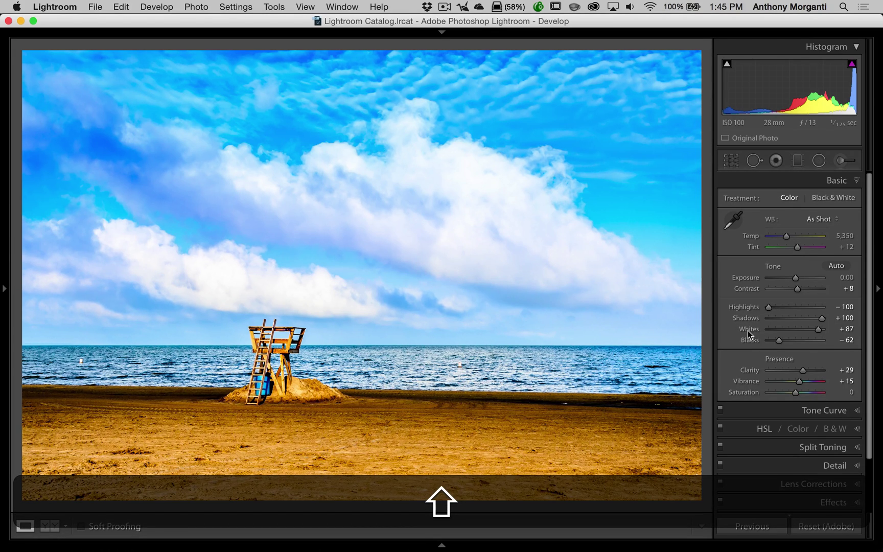
Step: Option-drag Whites down to +53, confirming an all-black clipping mask
{"action": "left_click", "coordinate": [748, 332]}
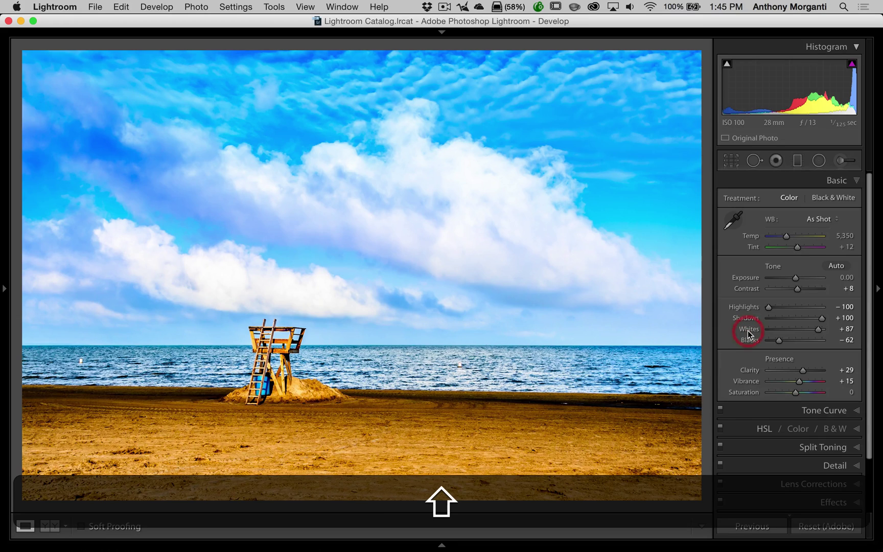
{"action": "left_click_drag", "start_coordinate": [823, 328], "coordinate": [802, 328]}
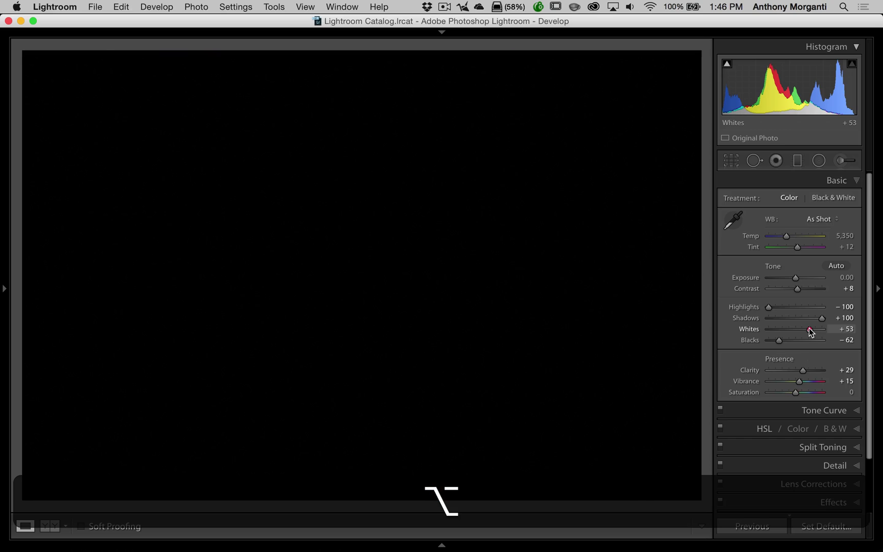
Step: Push Whites to about +94 to reveal clipped cloud patches, then back toward +87
{"action": "left_click_drag", "start_coordinate": [807, 329], "coordinate": [813, 329]}
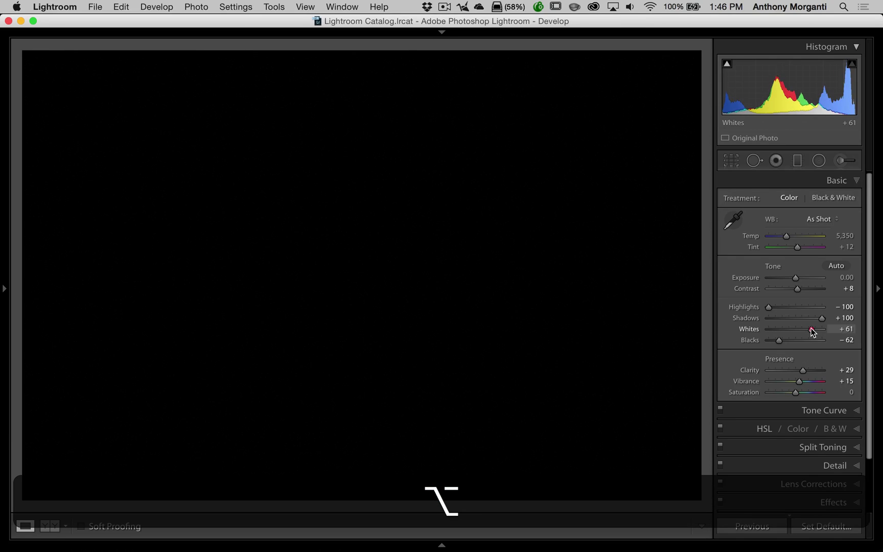
{"action": "left_click_drag", "start_coordinate": [798, 329], "coordinate": [821, 329]}
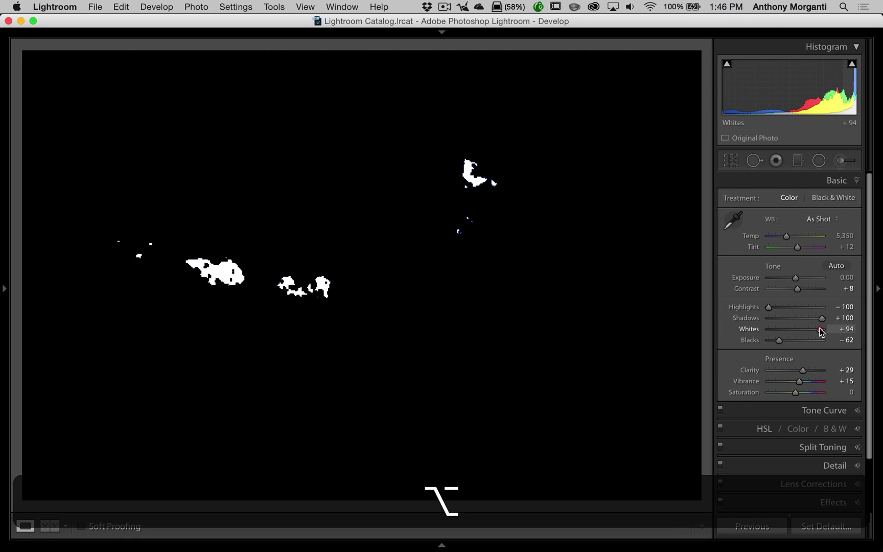
{"action": "left_click_drag", "start_coordinate": [823, 329], "coordinate": [819, 329]}
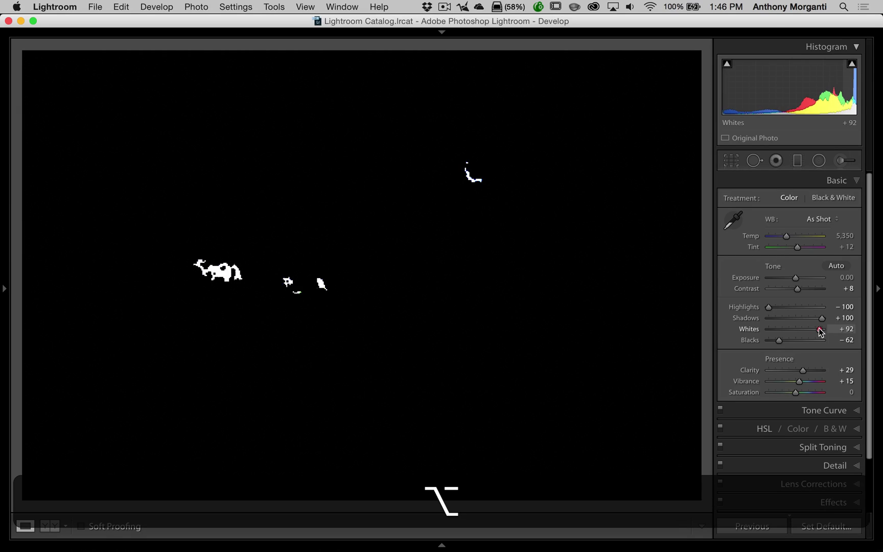
{"action": "left_click_drag", "start_coordinate": [825, 330], "coordinate": [819, 330]}
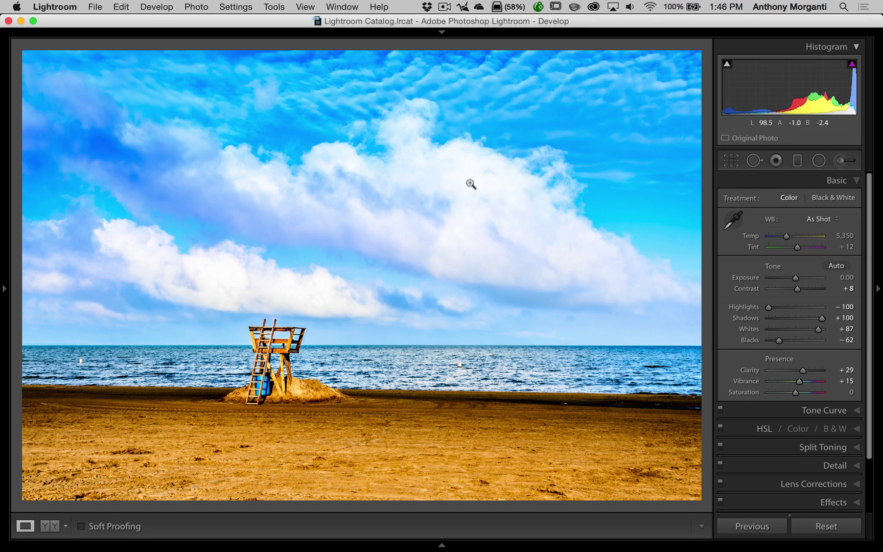
{"action": "left_click", "coordinate": [853, 65]}
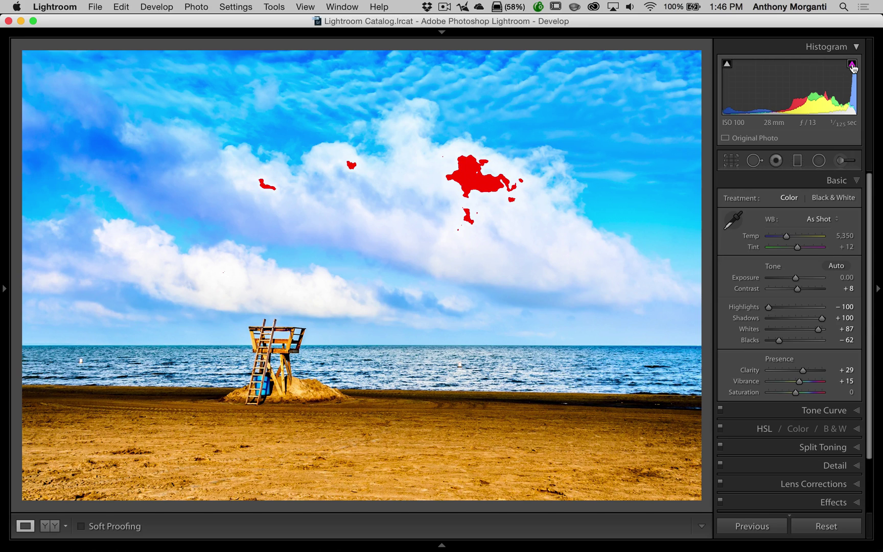
{"action": "mouse_move", "coordinate": [851, 65]}
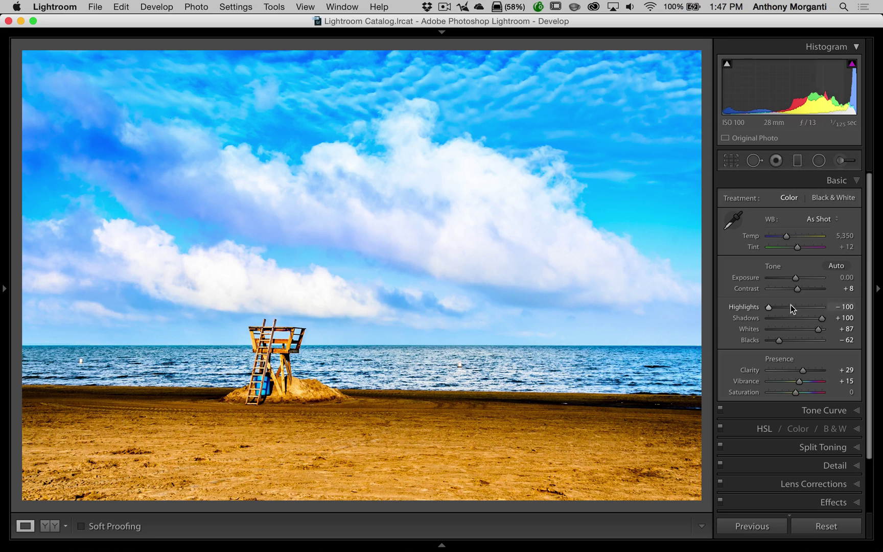
Step: Try Whites between +72 and +89, then settle at about +77
{"action": "left_click_drag", "start_coordinate": [816, 330], "coordinate": [819, 329]}
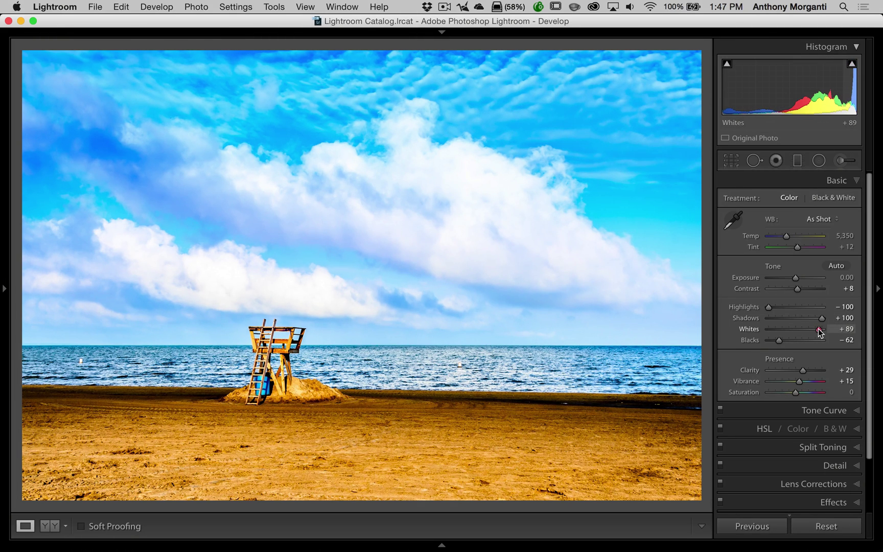
{"action": "left_click_drag", "start_coordinate": [822, 330], "coordinate": [815, 330]}
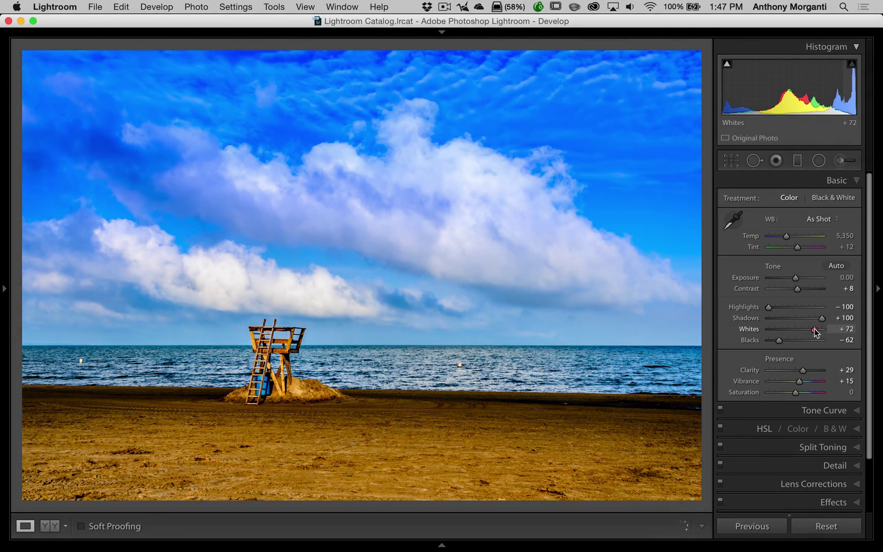
{"action": "left_click_drag", "start_coordinate": [815, 330], "coordinate": [821, 329]}
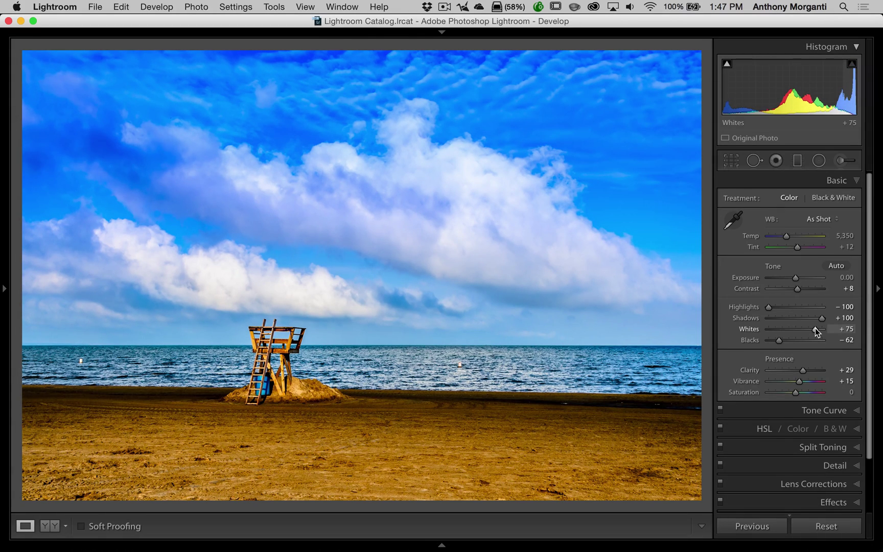
{"action": "left_click_drag", "start_coordinate": [815, 329], "coordinate": [817, 329]}
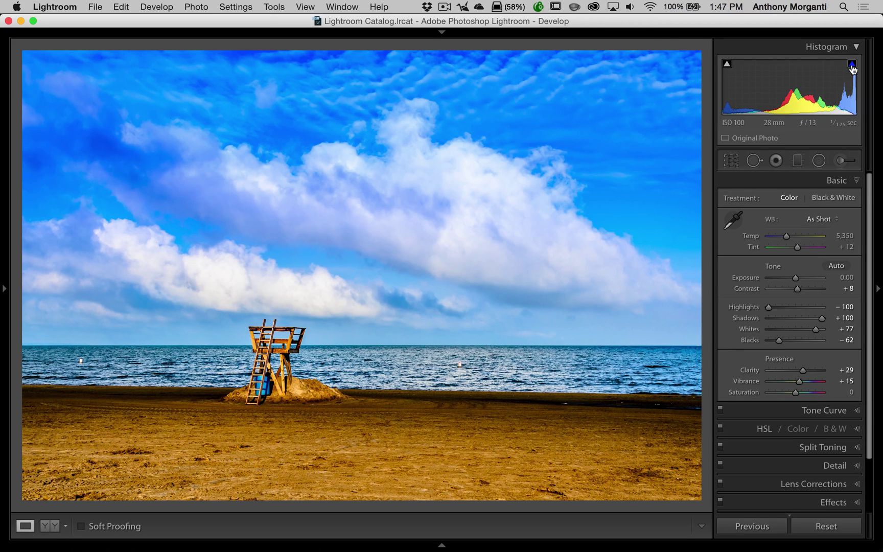
{"action": "mouse_move", "coordinate": [852, 65]}
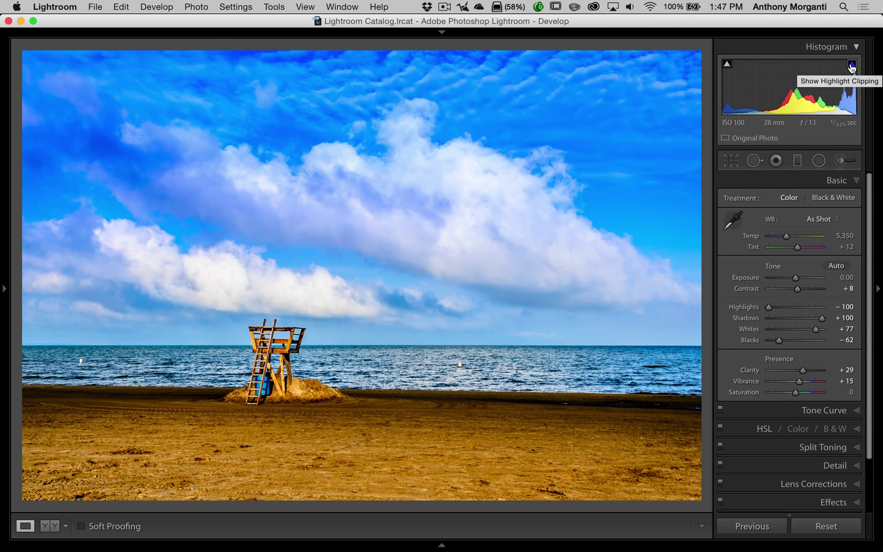